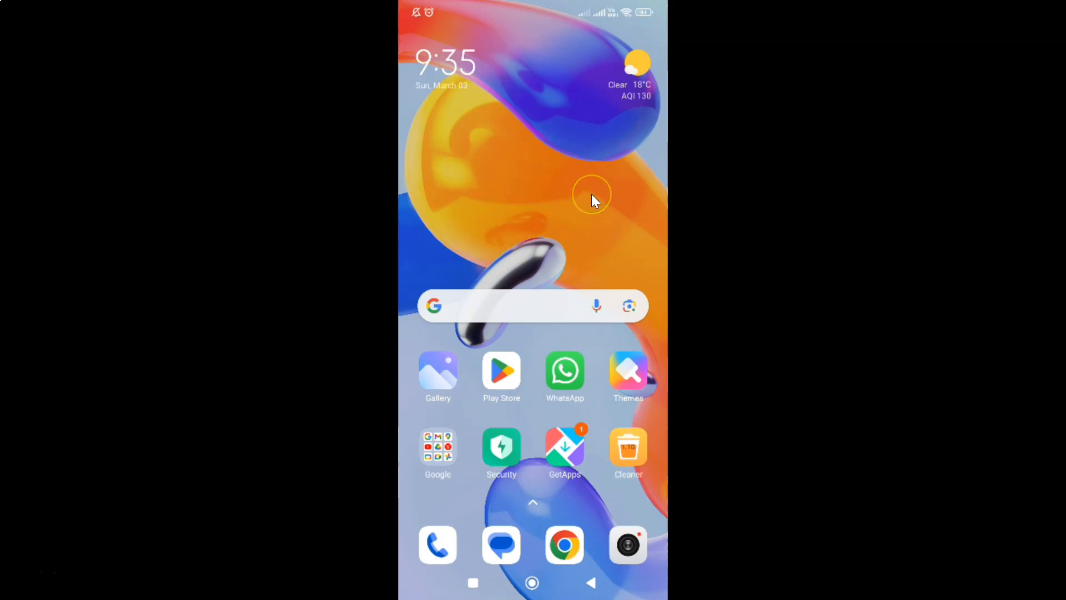
pyautogui.moveTo(550, 216)
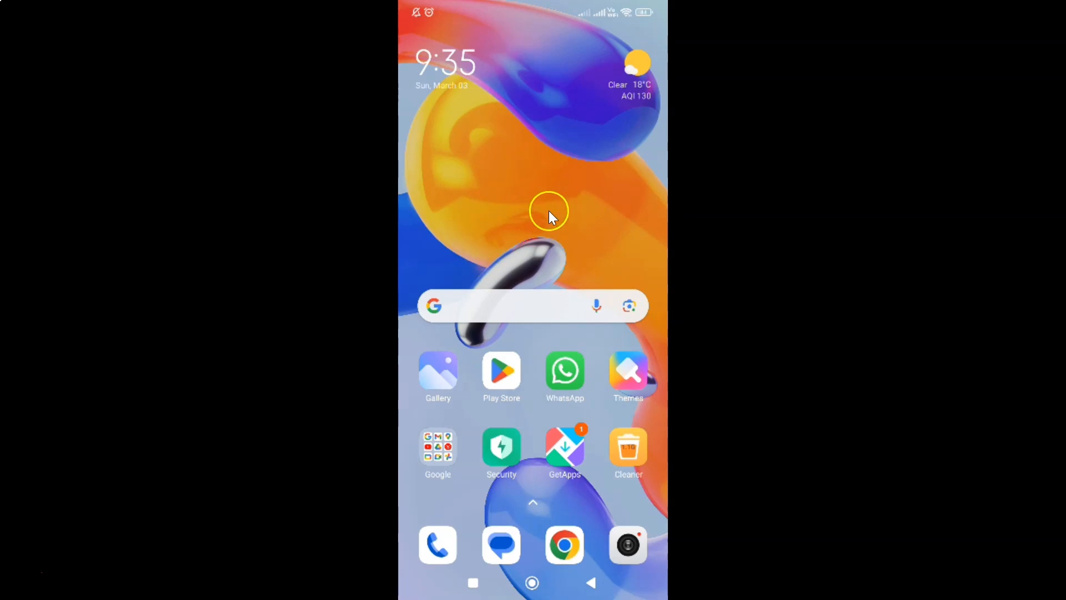
pyautogui.moveTo(541, 220)
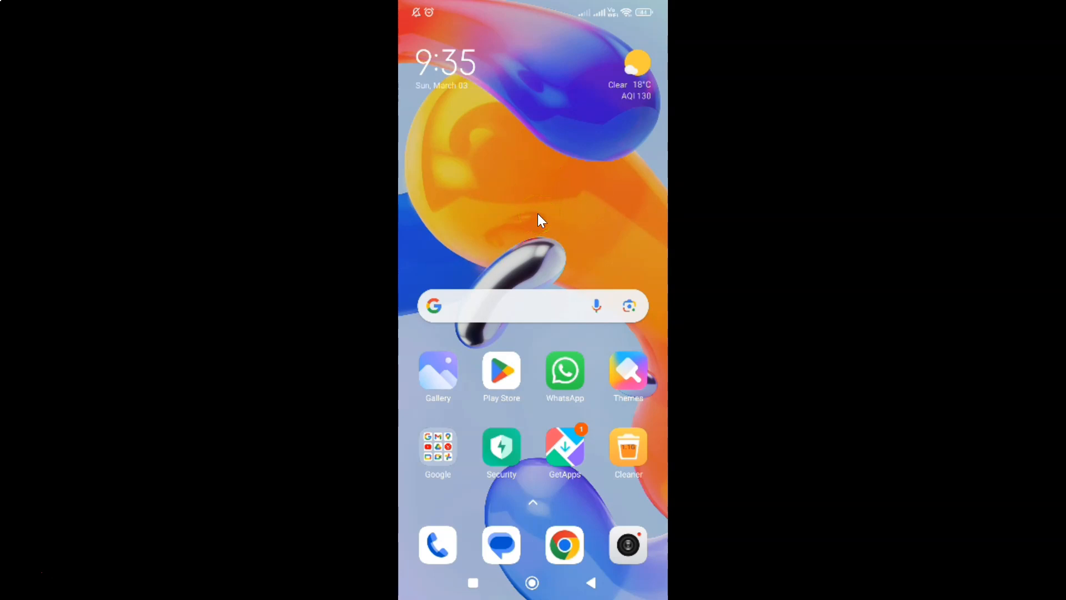
# Launch WhatsApp and reach its Settings page from the Chats three-dot menu.
pyautogui.click(564, 372)
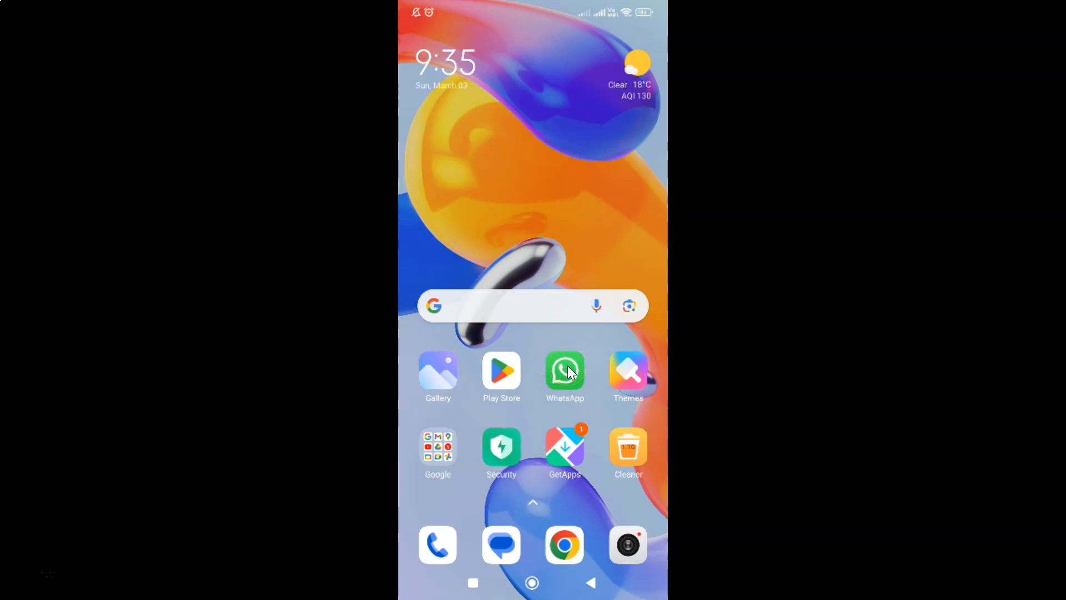
pyautogui.click(565, 372)
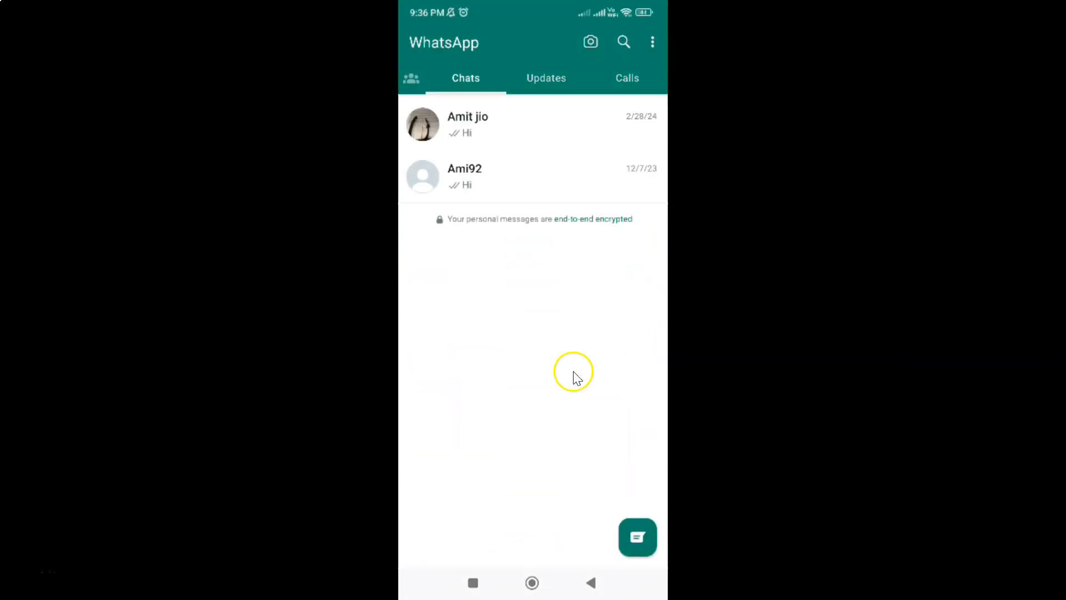
pyautogui.moveTo(596, 171)
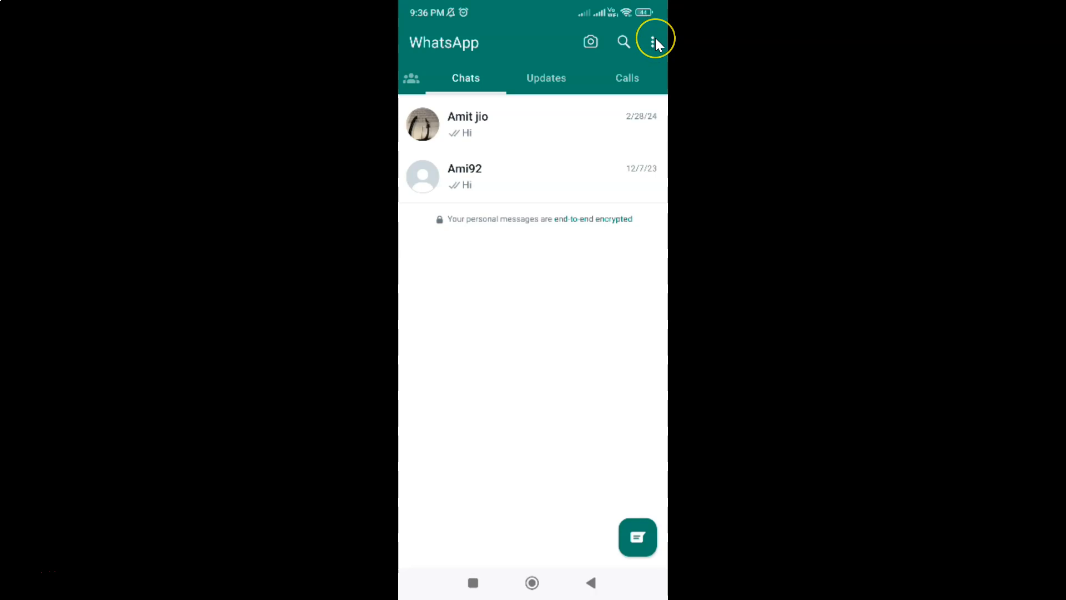
pyautogui.click(652, 42)
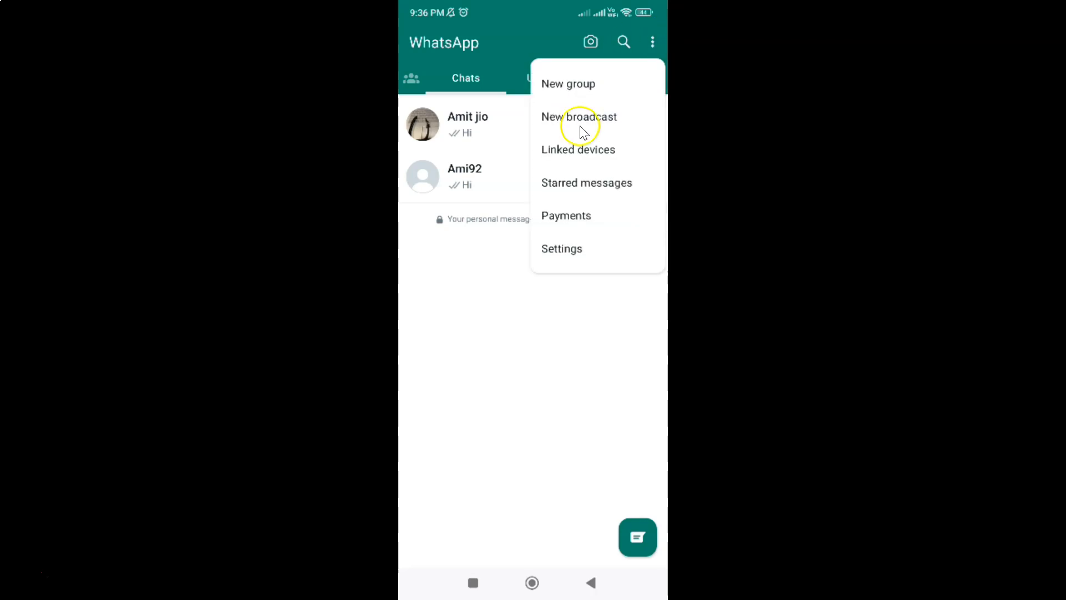
pyautogui.moveTo(576, 248)
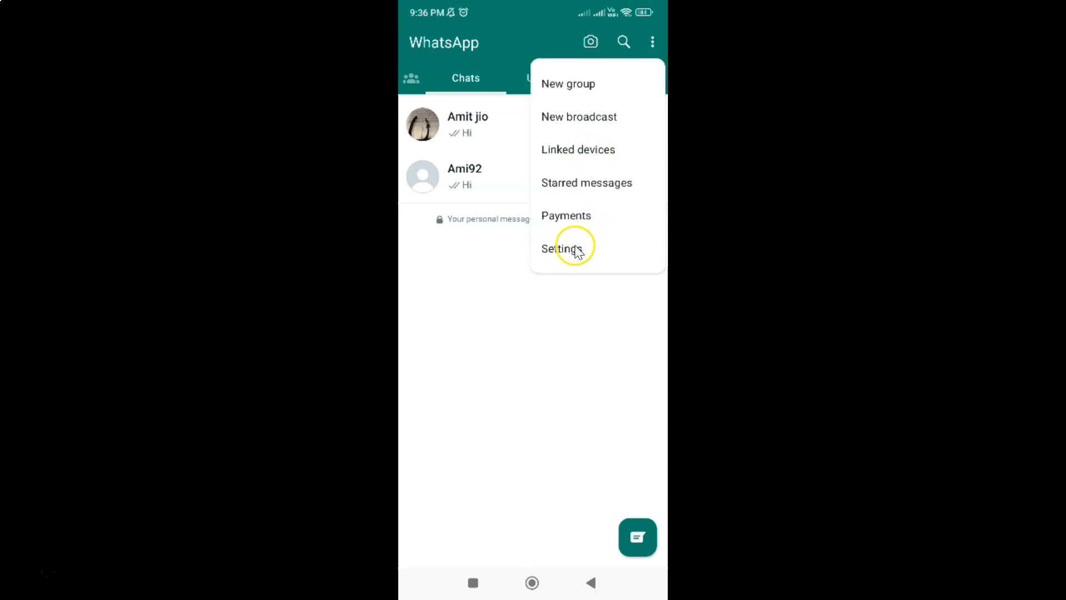
pyautogui.click(560, 248)
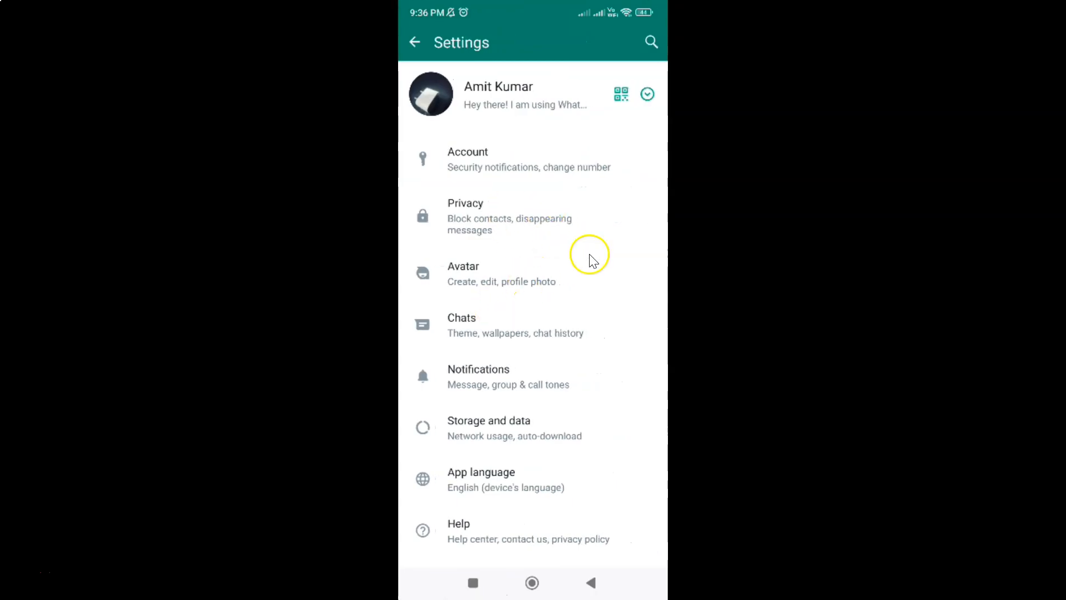
pyautogui.moveTo(503, 429)
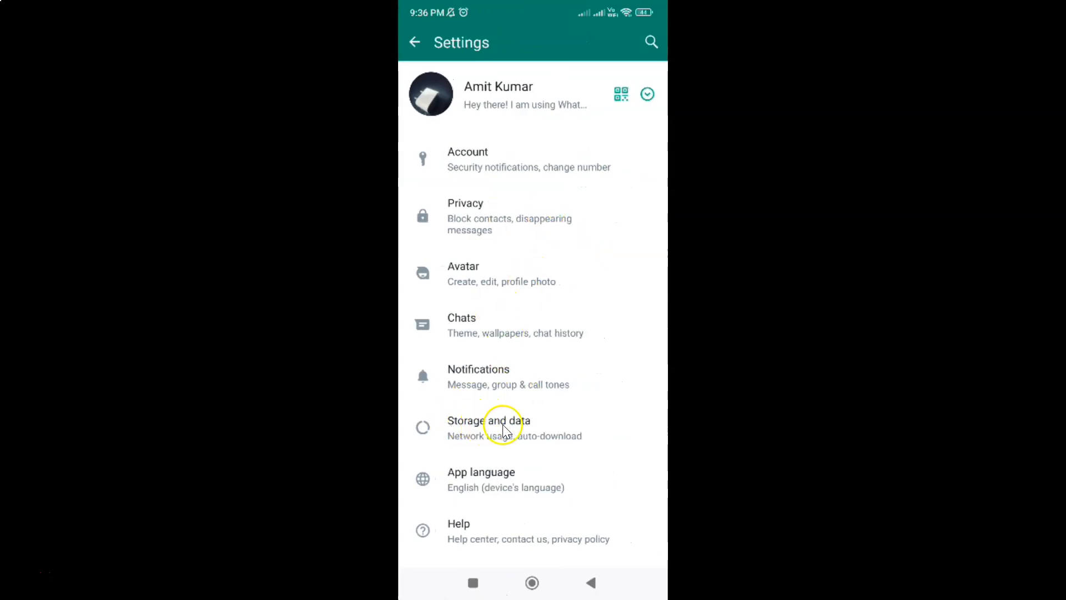
# Go to Storage and data and view the Network usage breakdown (406.7 MB since 1/22/24).
pyautogui.click(489, 427)
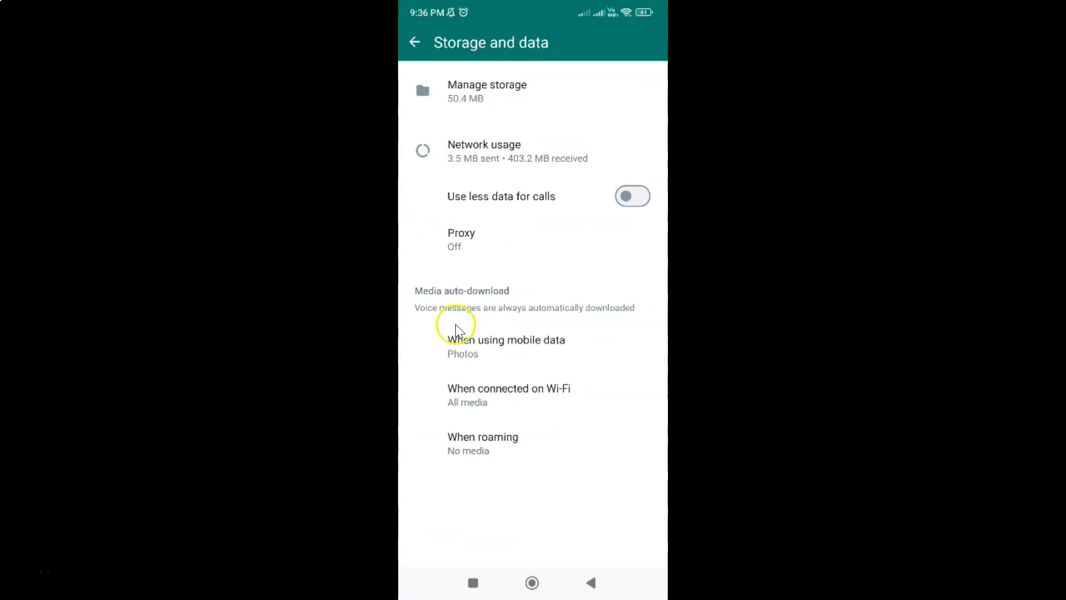
pyautogui.moveTo(517, 148)
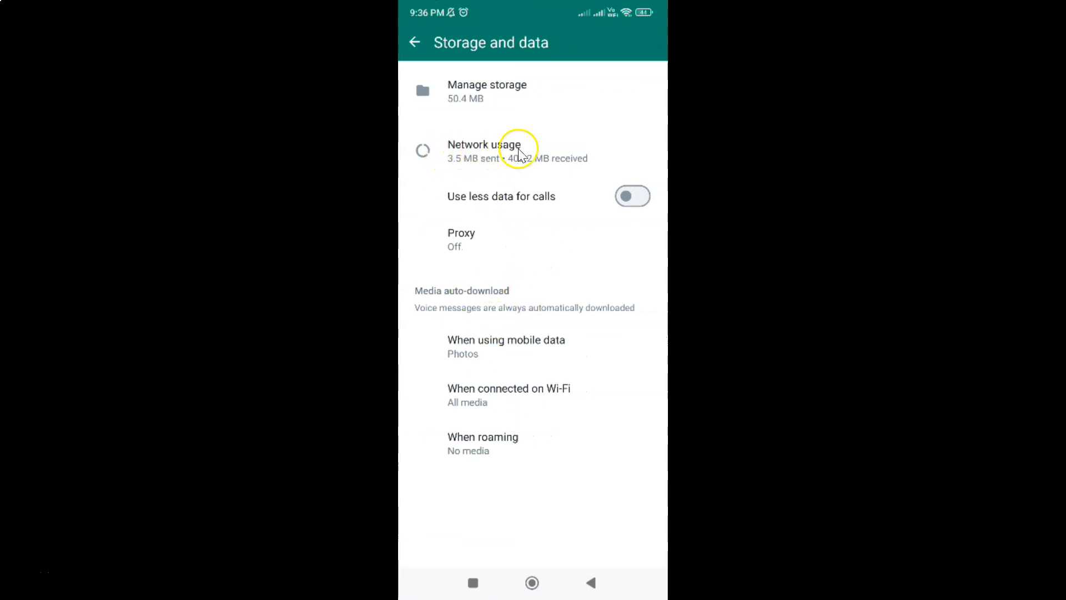
pyautogui.click(484, 148)
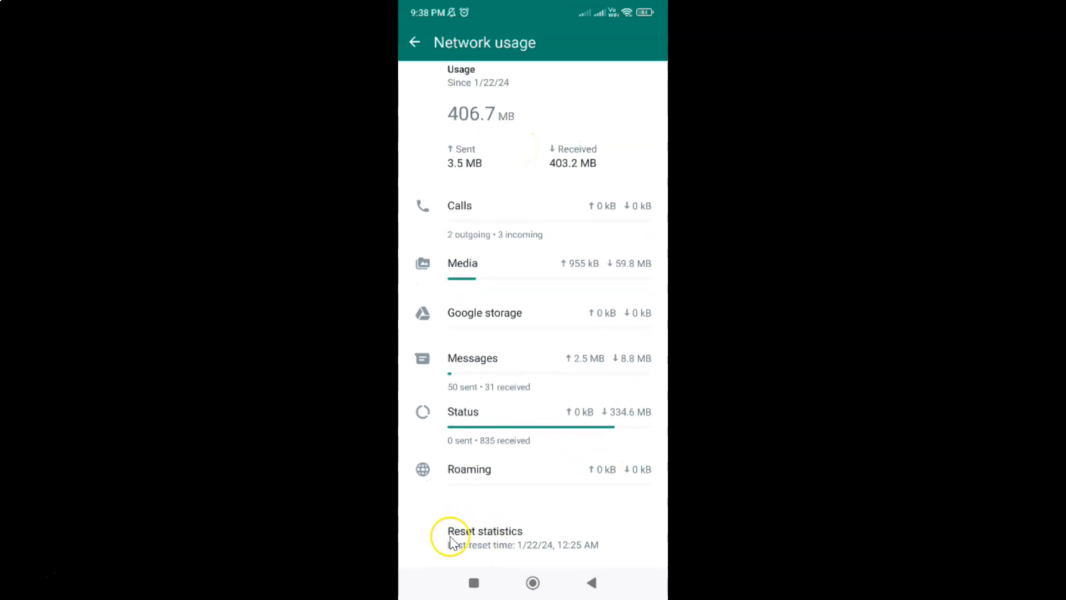
pyautogui.moveTo(522, 541)
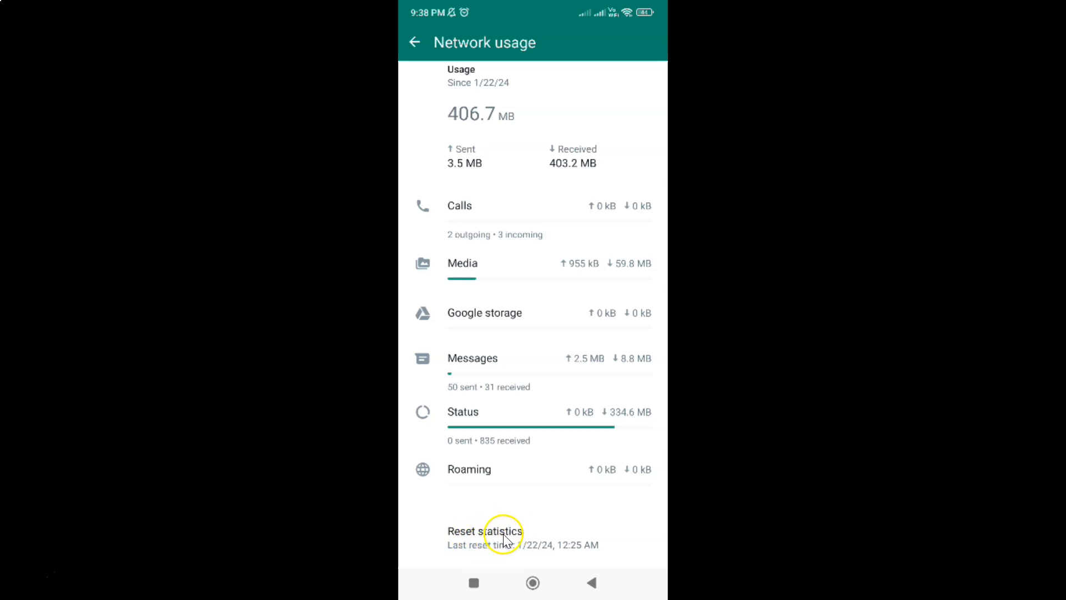
# Request Reset statistics so the confirmation prompt appears.
pyautogui.click(485, 531)
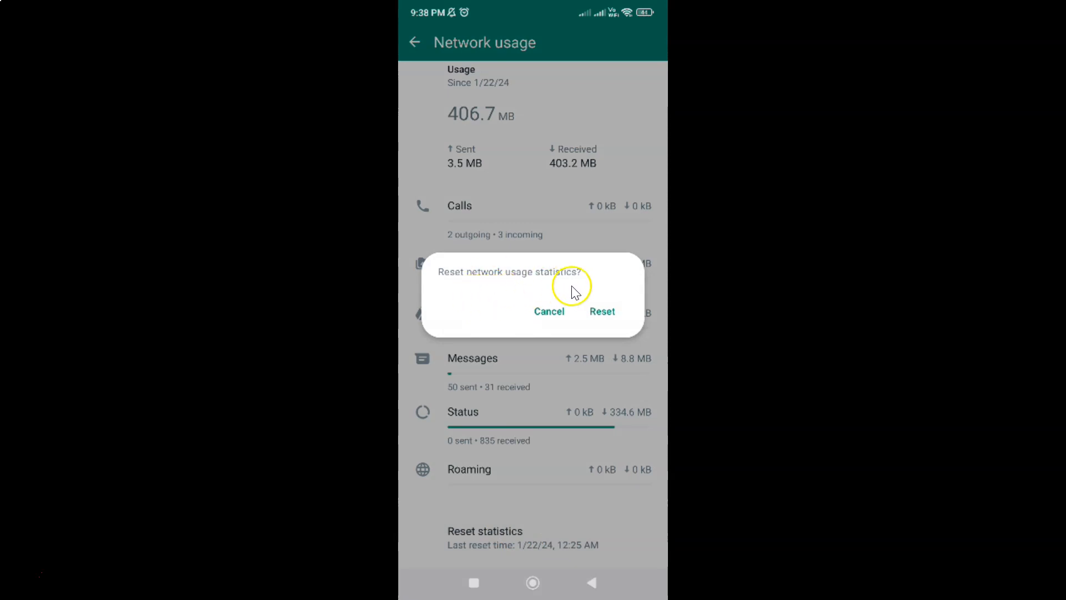
pyautogui.moveTo(533, 285)
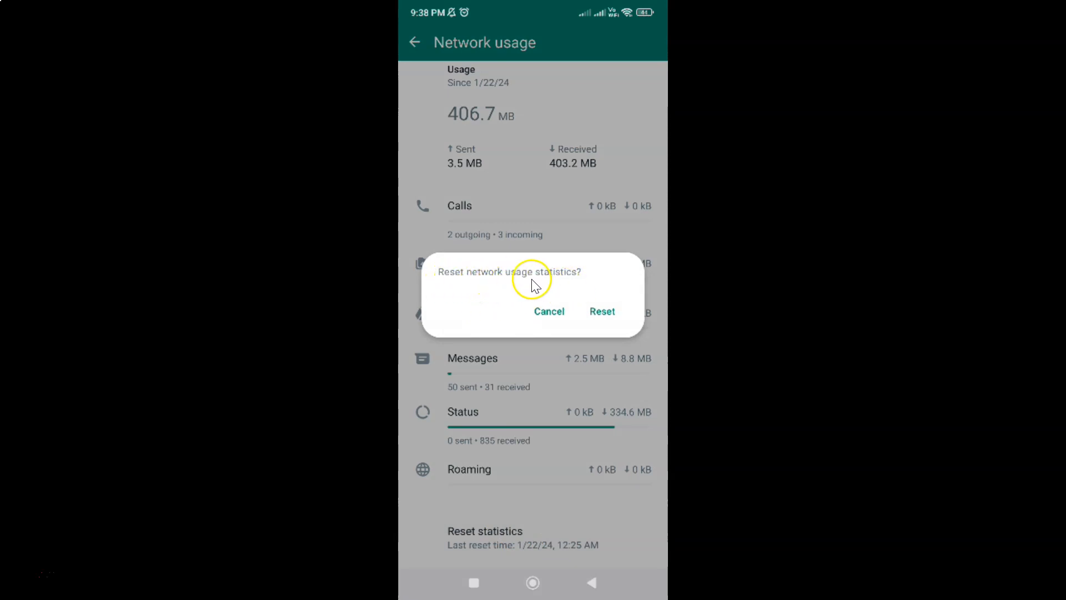
pyautogui.moveTo(590, 312)
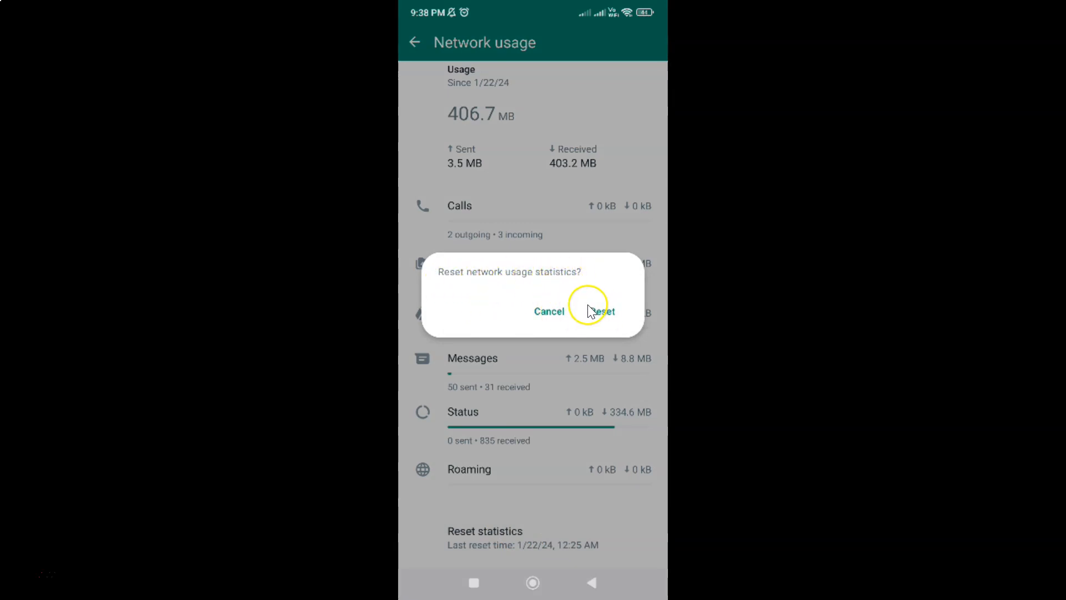
pyautogui.moveTo(603, 310)
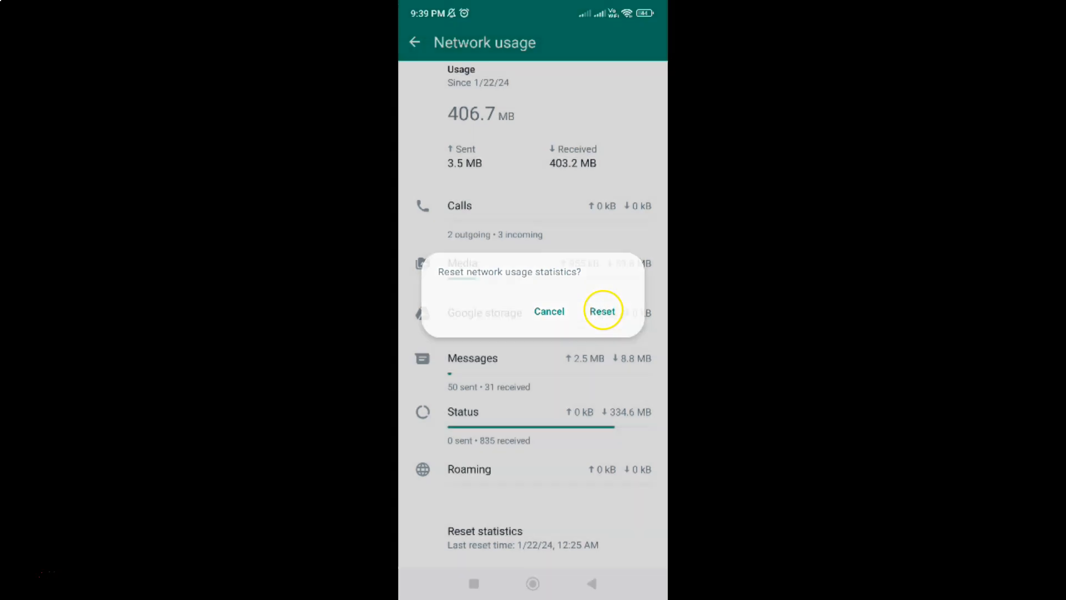
# Confirm the reset so all usage totals show 0 kB, then go back to the Chats screen.
pyautogui.click(602, 311)
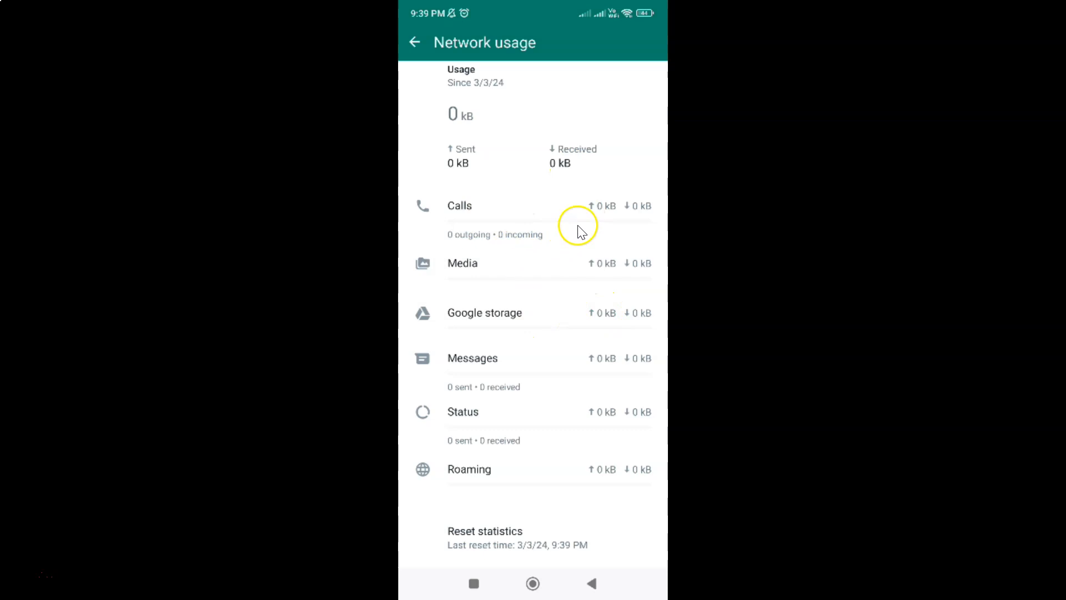
pyautogui.moveTo(530, 217)
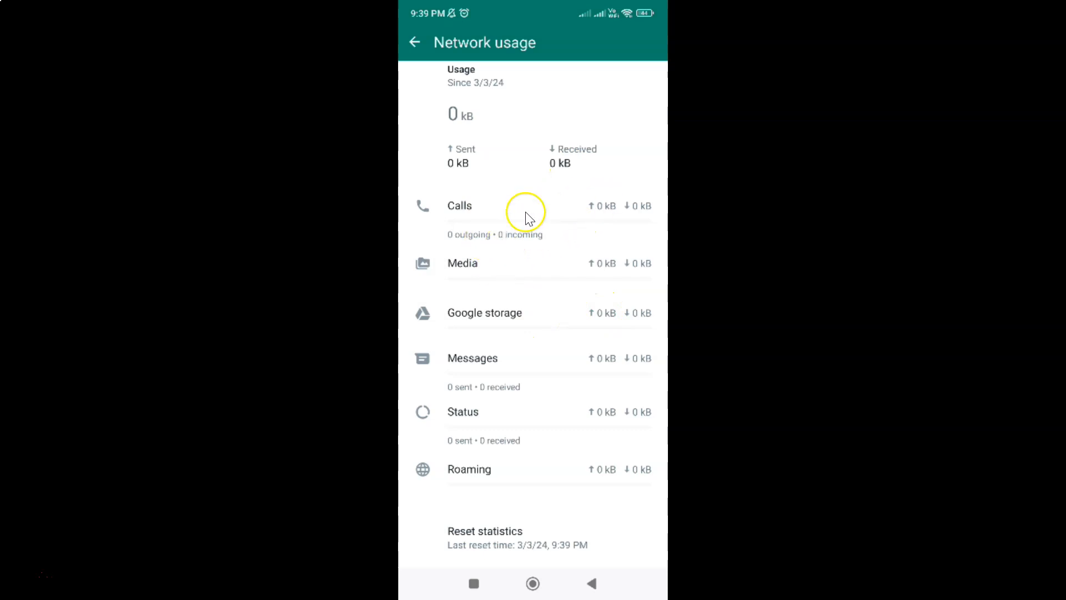
pyautogui.scroll(3)
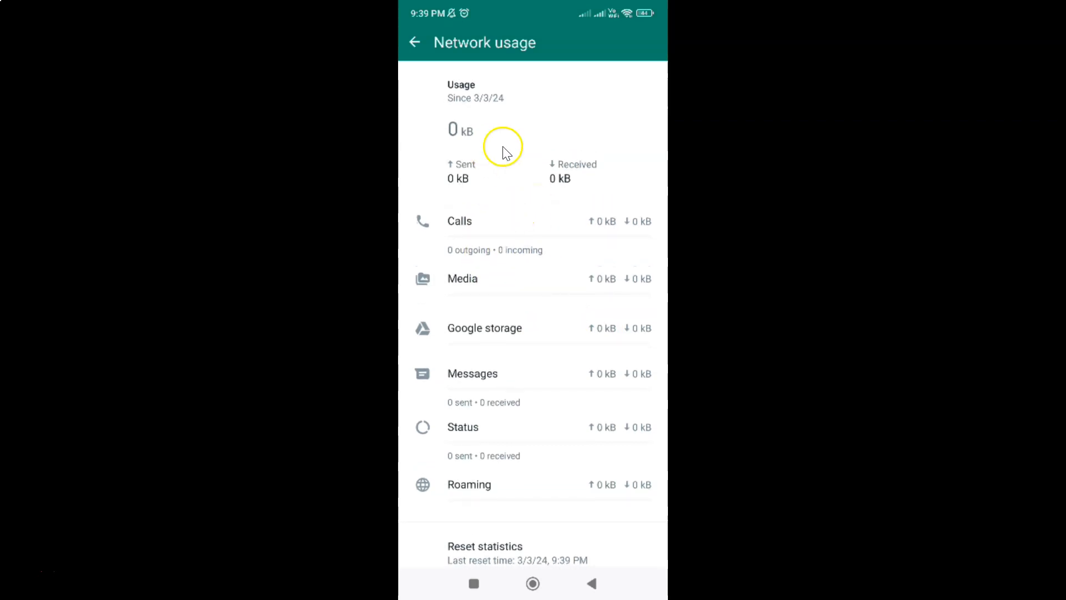
pyautogui.moveTo(610, 134)
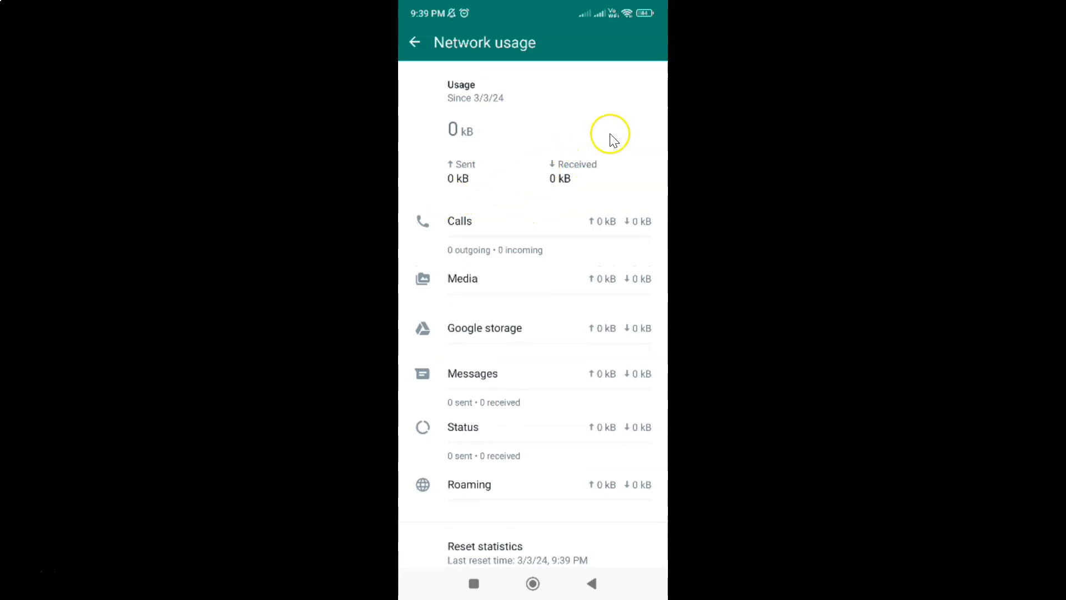
pyautogui.moveTo(611, 134)
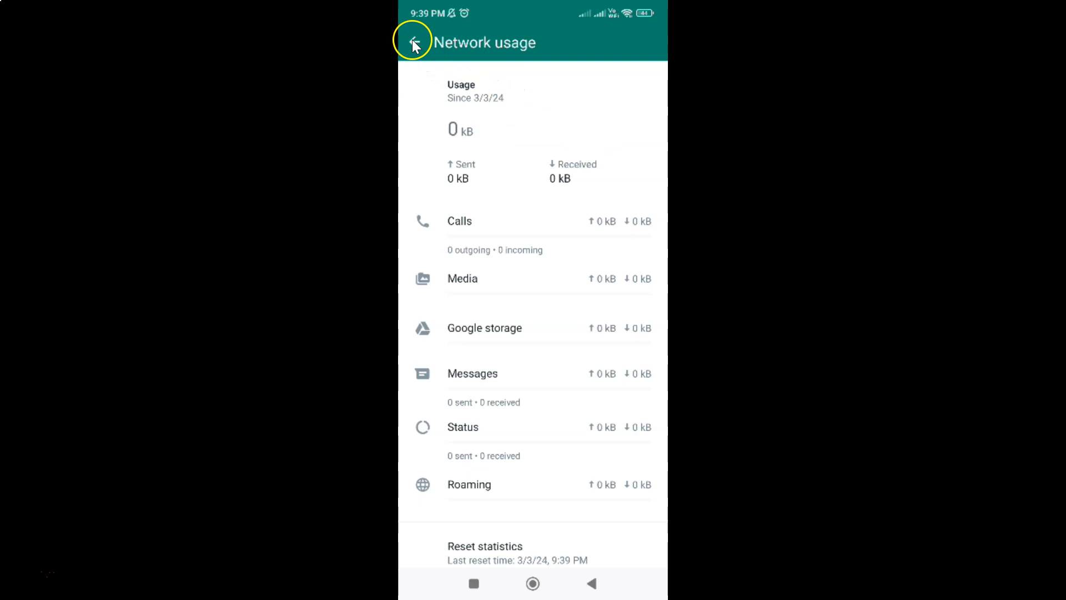
pyautogui.click(414, 42)
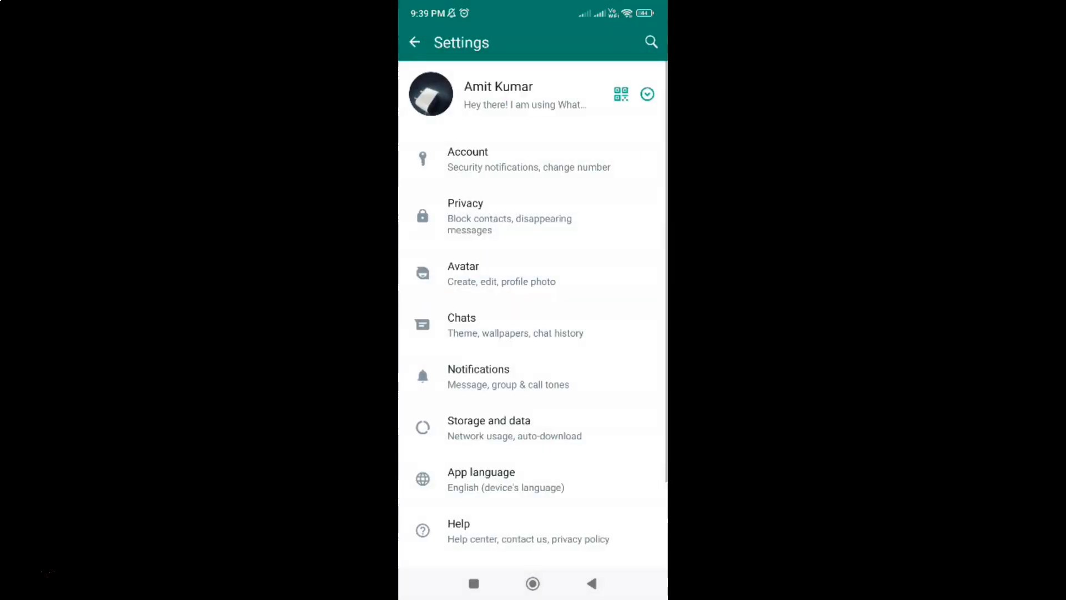
pyautogui.click(415, 42)
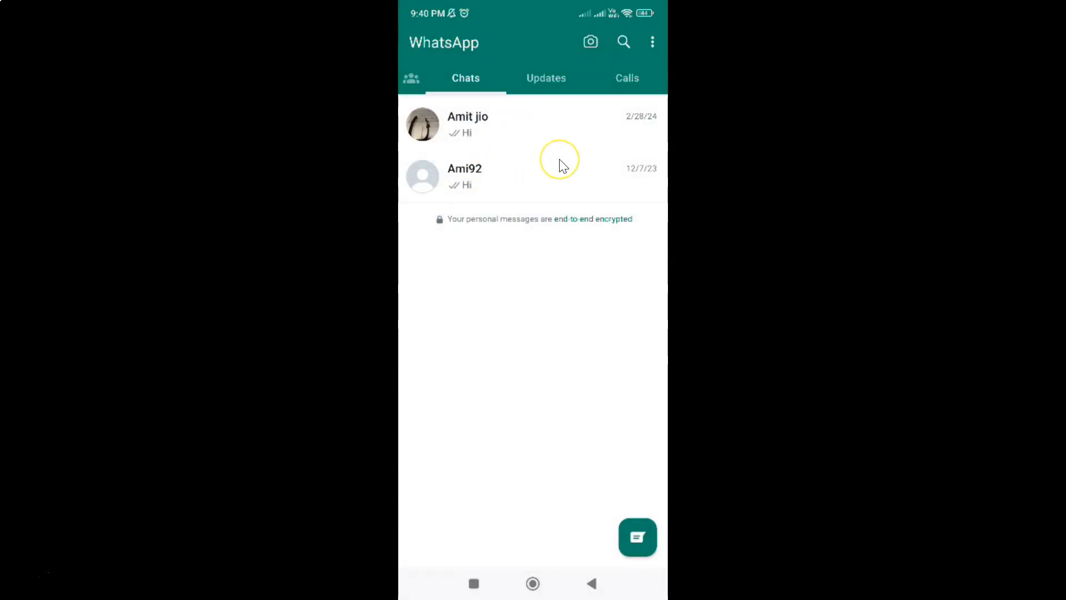